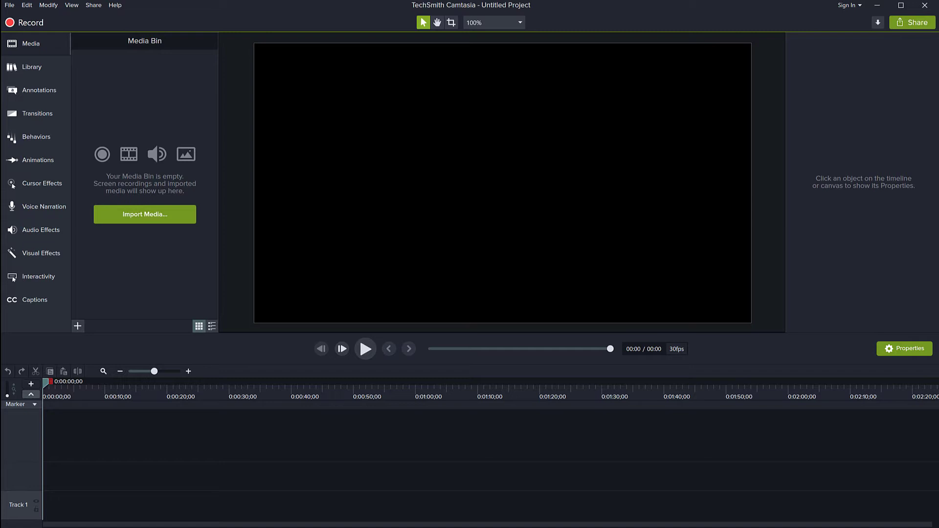
{"action": "mouse_move", "coordinate": [31, 66]}
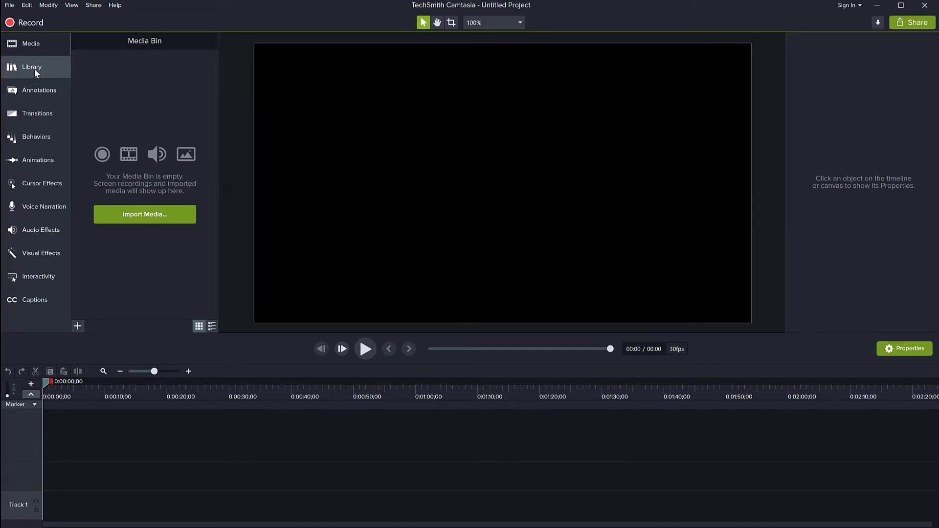
{"action": "mouse_move", "coordinate": [31, 66]}
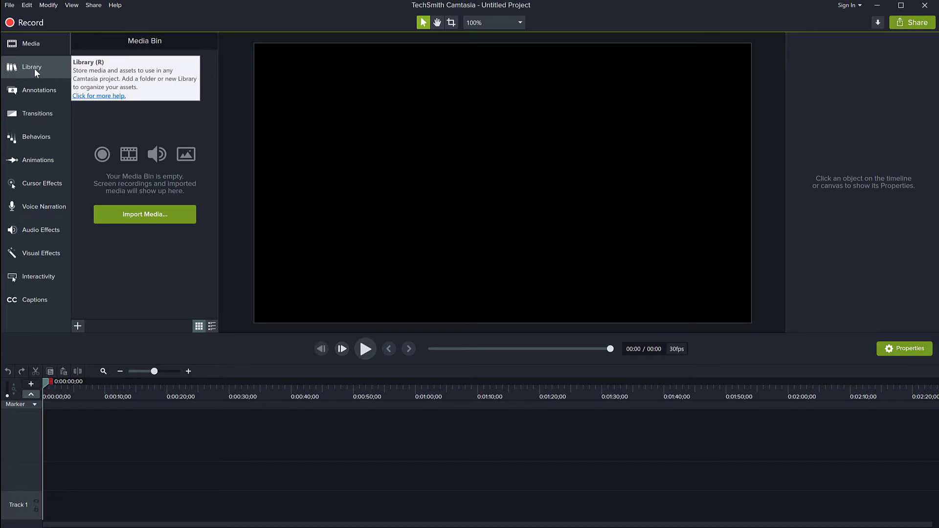
Show the Library panel, currently an empty default library.
{"action": "left_click", "coordinate": [31, 67]}
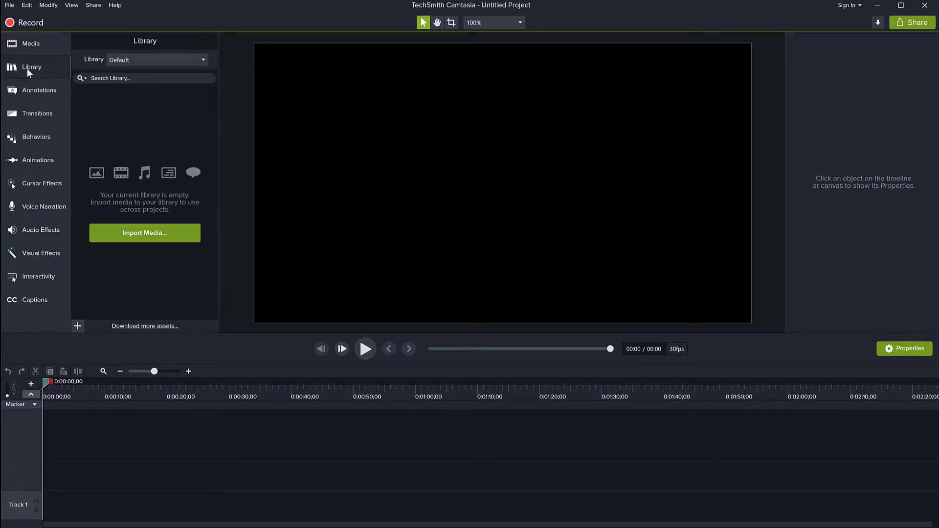
{"action": "mouse_move", "coordinate": [183, 216]}
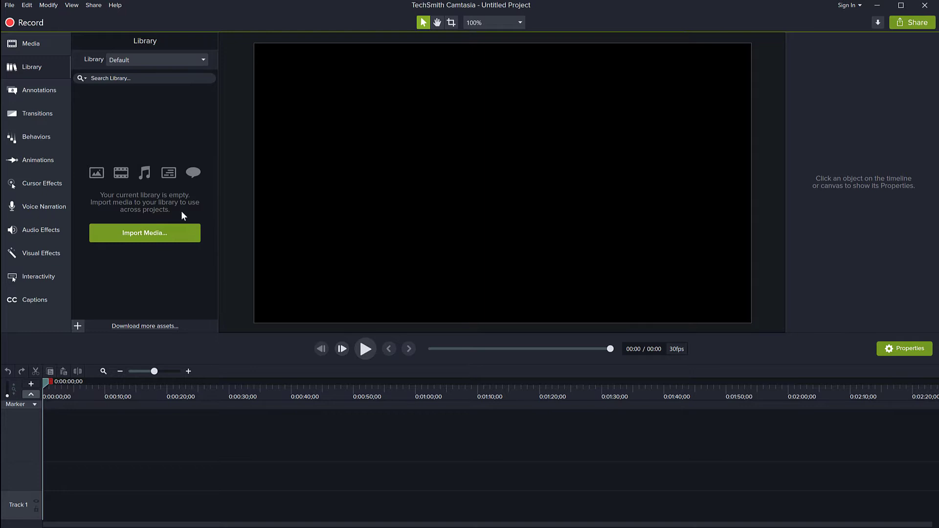
Drag badge-with-logo.png and Driving.mp4 from Explorer into the Media Bin and close Explorer.
{"action": "left_click", "coordinate": [30, 43]}
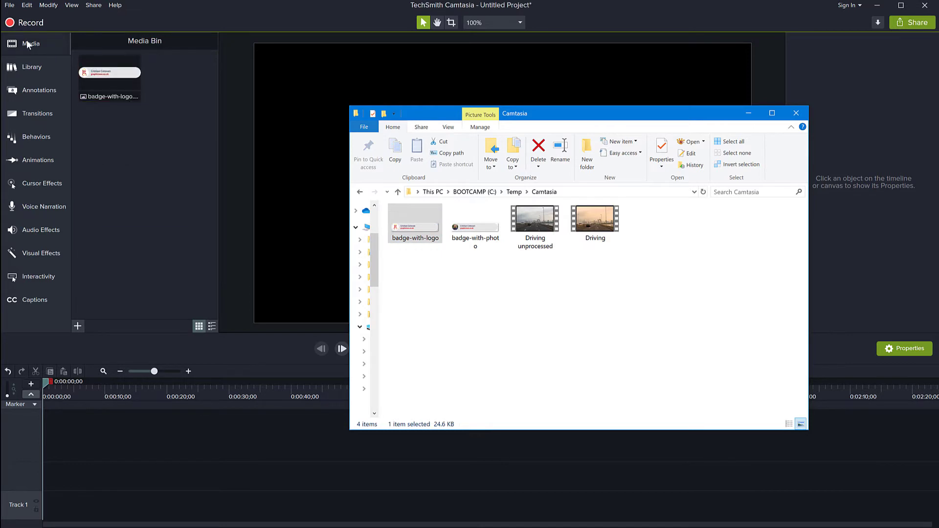
{"action": "mouse_move", "coordinate": [700, 124]}
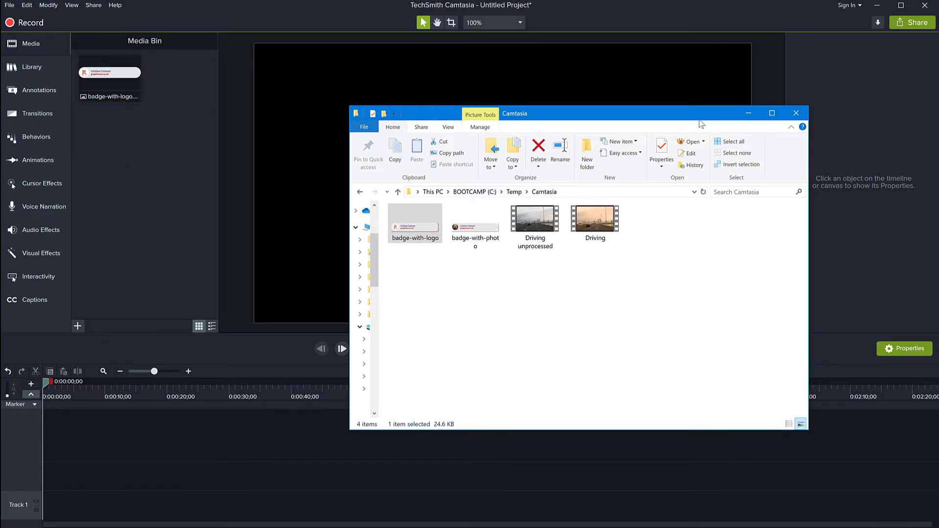
{"action": "left_click", "coordinate": [594, 218]}
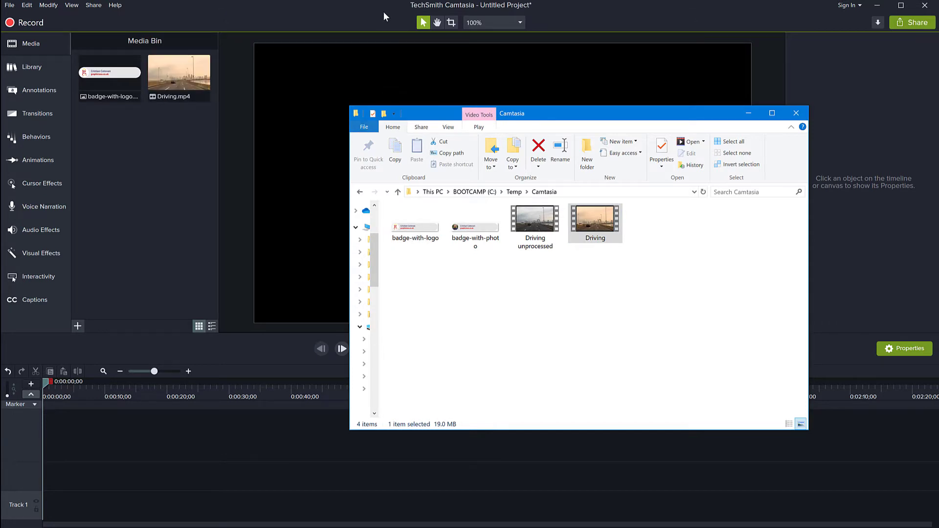
{"action": "left_click", "coordinate": [796, 113]}
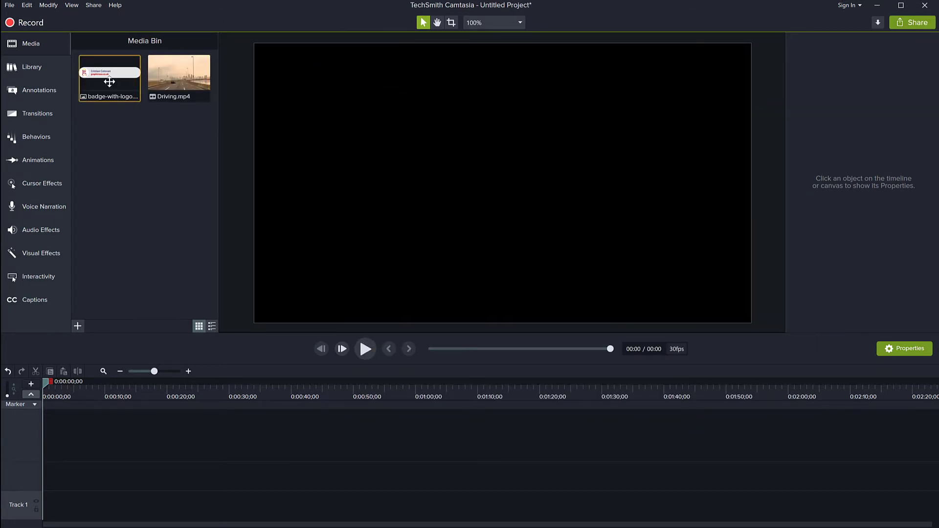
{"action": "mouse_move", "coordinate": [110, 79]}
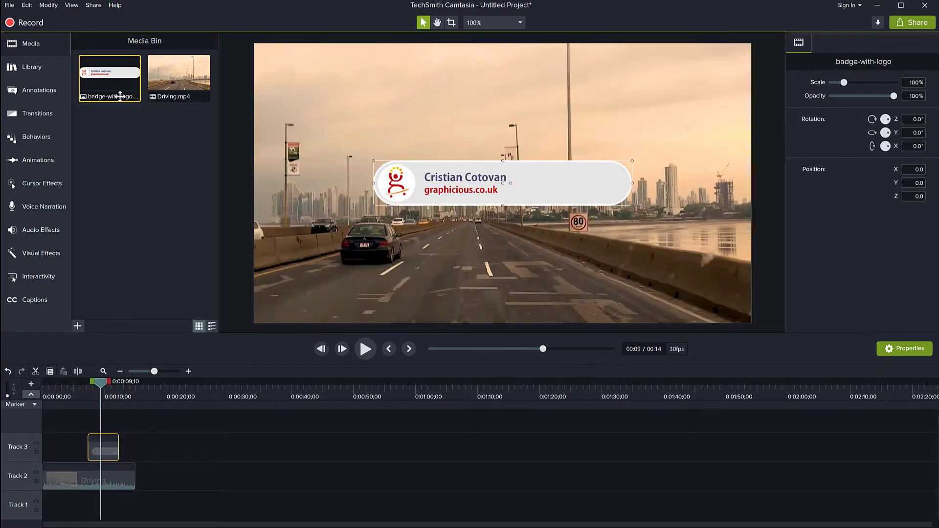
{"action": "mouse_move", "coordinate": [113, 78]}
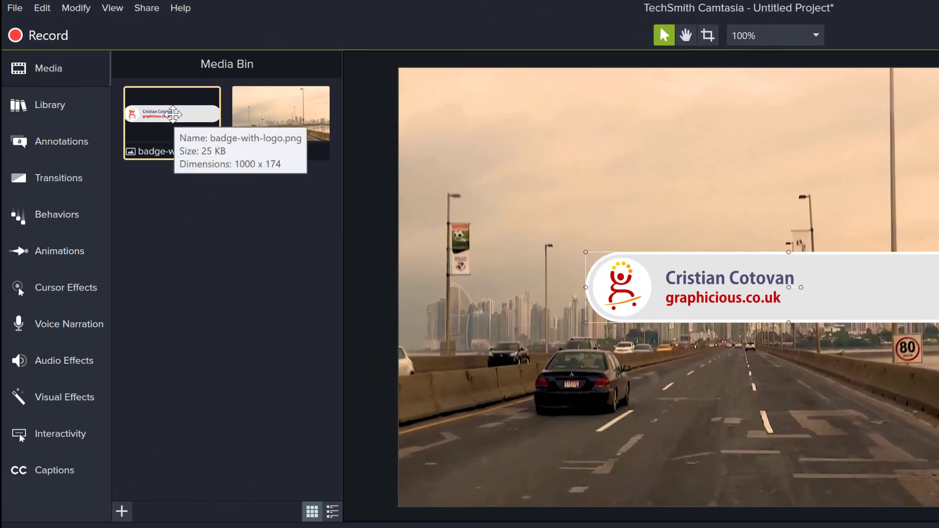
Put Driving.mp4 on Track 2 with badge-with-logo.png overlaid on Track 3.
{"action": "right_click", "coordinate": [172, 112]}
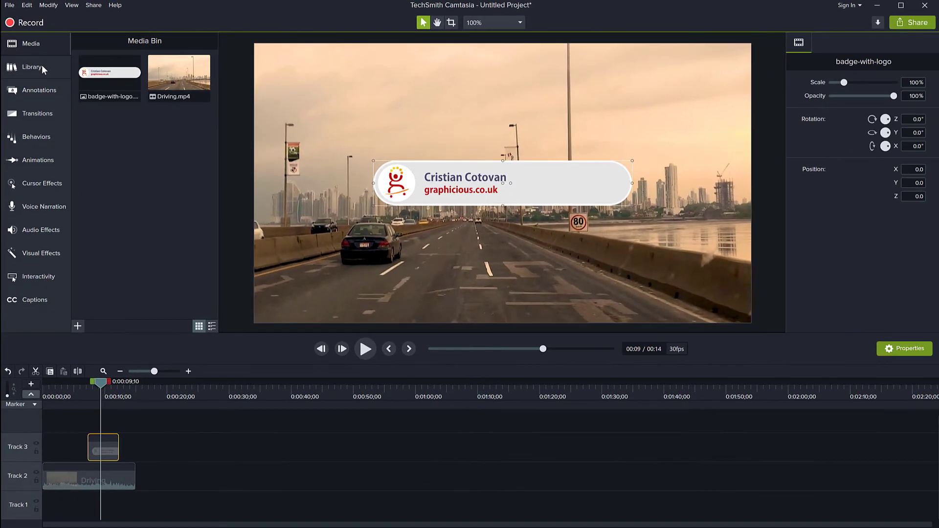
Show the library dropdown listing Create New Library.
{"action": "left_click", "coordinate": [33, 67]}
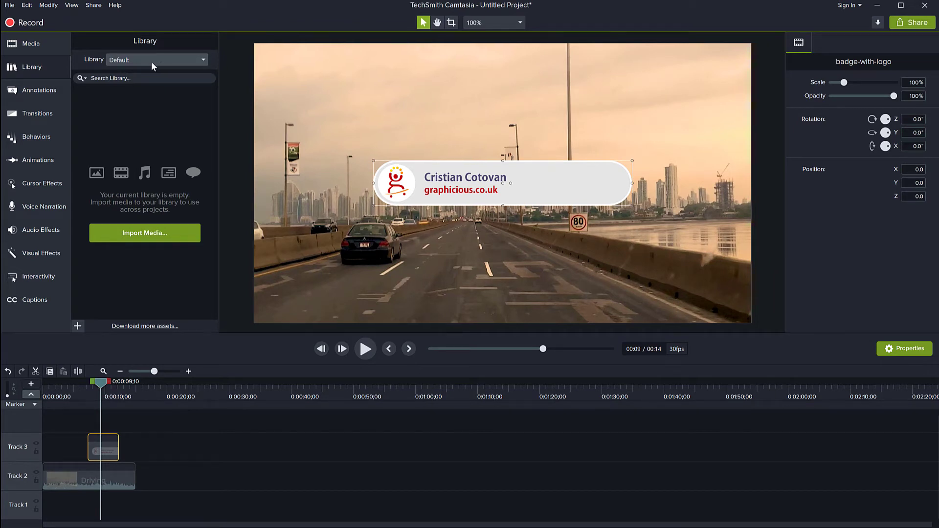
{"action": "mouse_move", "coordinate": [154, 240]}
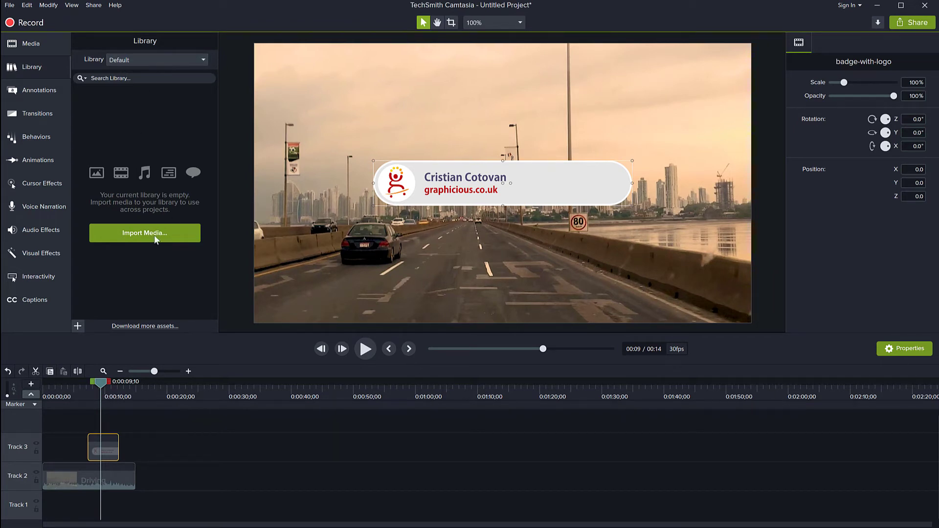
{"action": "mouse_move", "coordinate": [161, 146]}
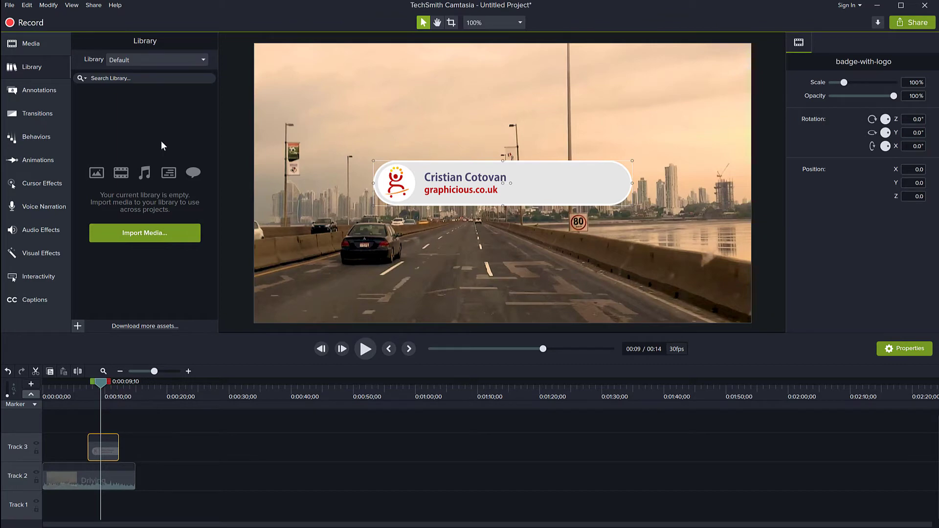
{"action": "mouse_move", "coordinate": [164, 143]}
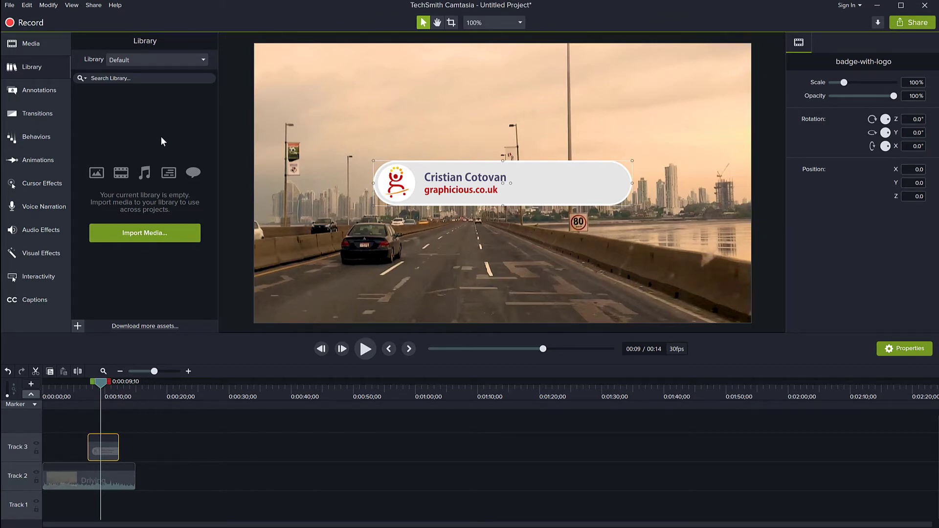
{"action": "left_click", "coordinate": [203, 59]}
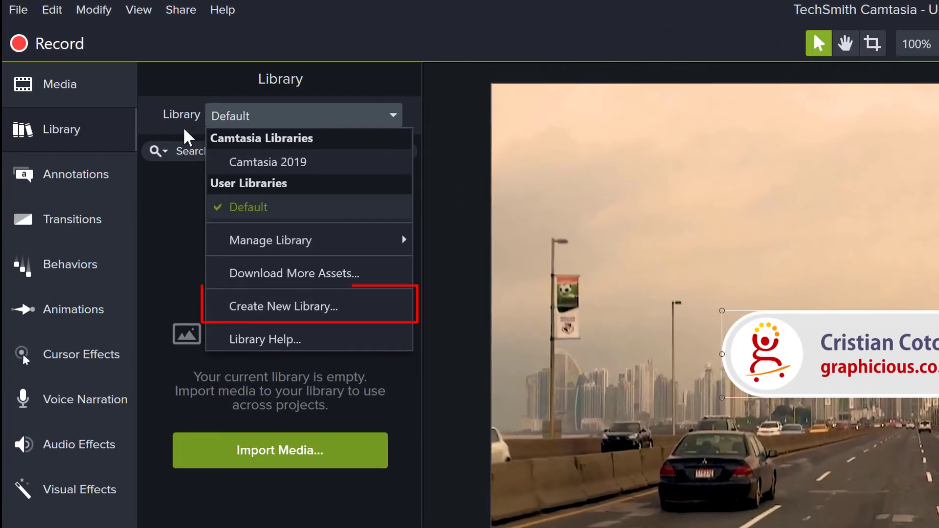
{"action": "mouse_move", "coordinate": [268, 130]}
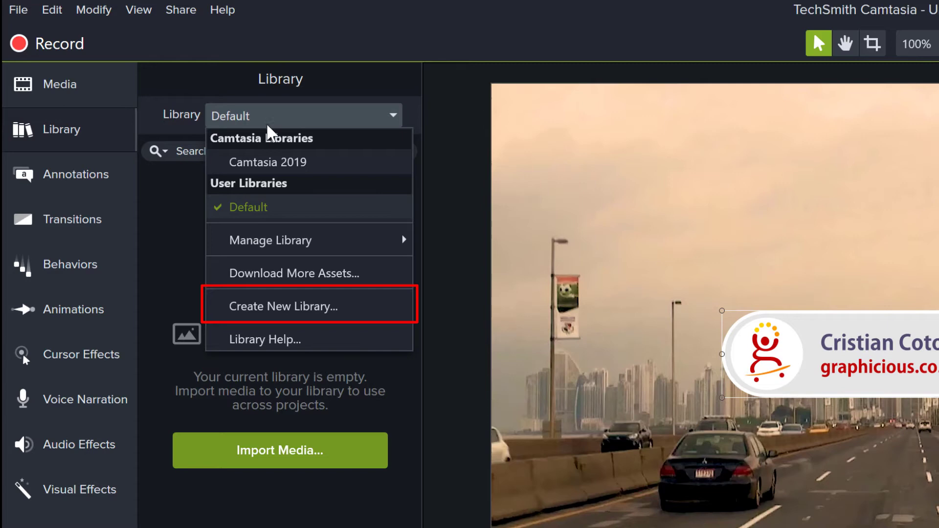
Create a blank library named 'Cristi' and make it the active library.
{"action": "left_click", "coordinate": [282, 306]}
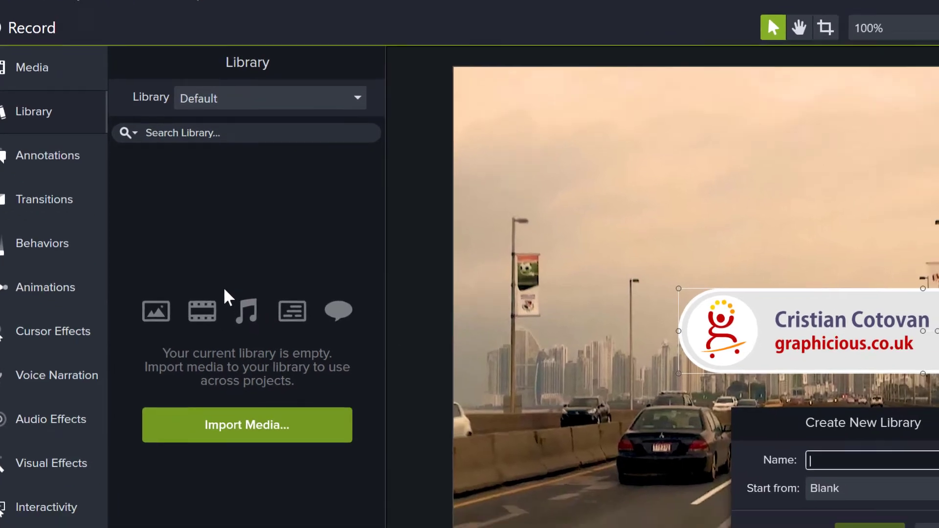
{"action": "type", "text": "c"}
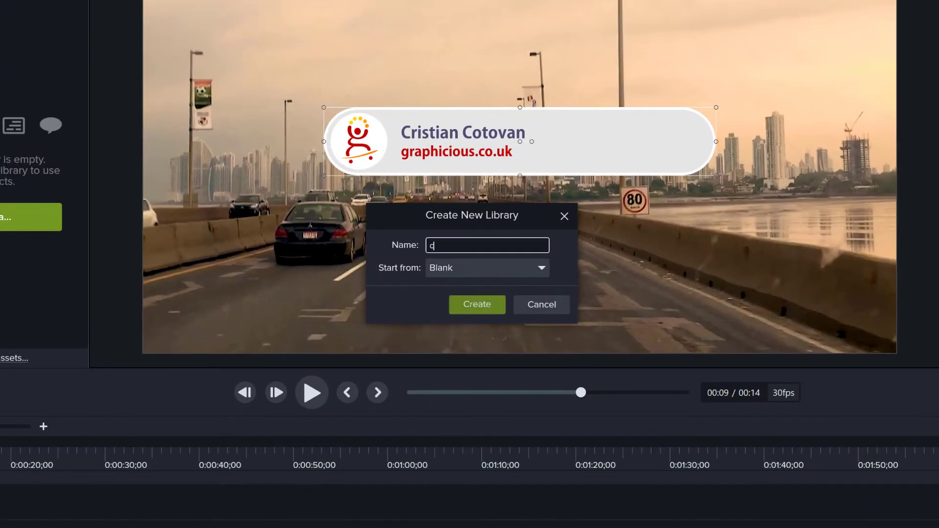
{"action": "type", "text": "RISTi"}
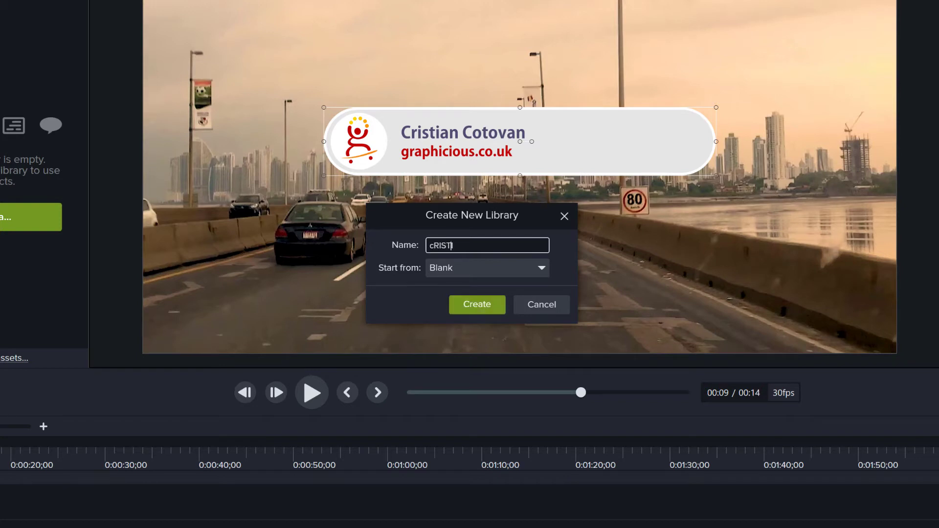
{"action": "type", "text": "Cristi"}
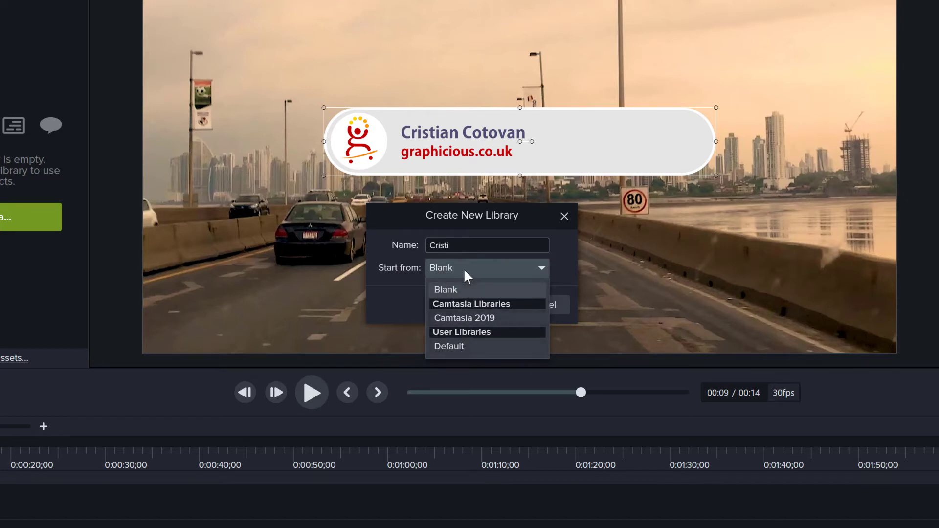
{"action": "left_click", "coordinate": [445, 290]}
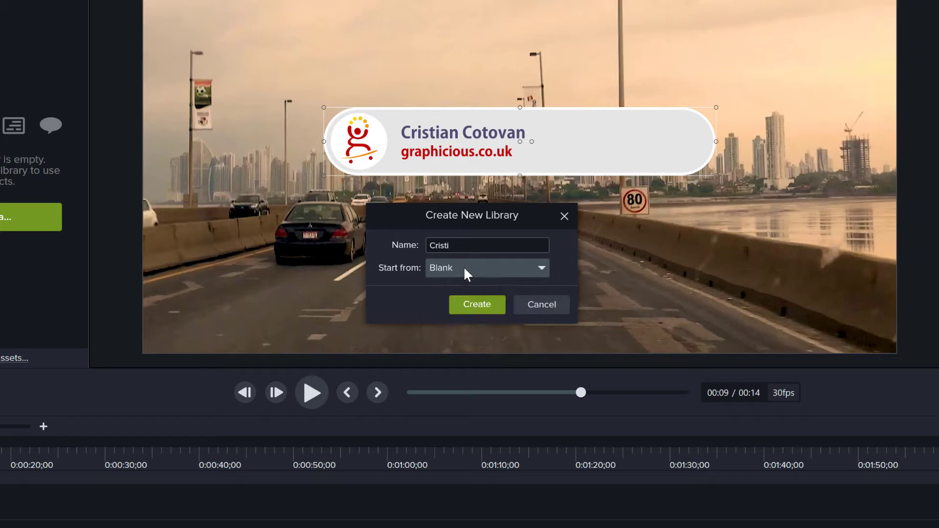
{"action": "left_click", "coordinate": [476, 304]}
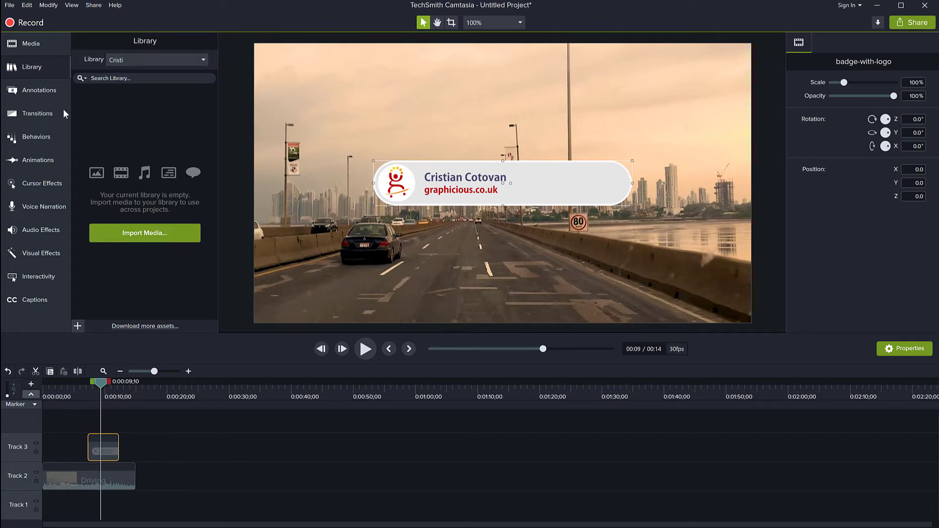
Add badge-with-logo from the Media Bin to the Cristi library.
{"action": "right_click", "coordinate": [109, 71]}
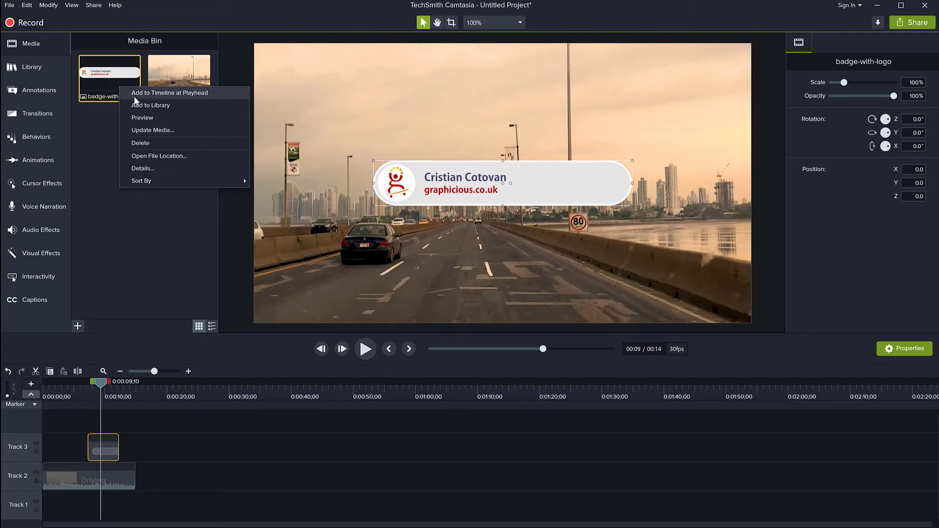
{"action": "left_click", "coordinate": [151, 105]}
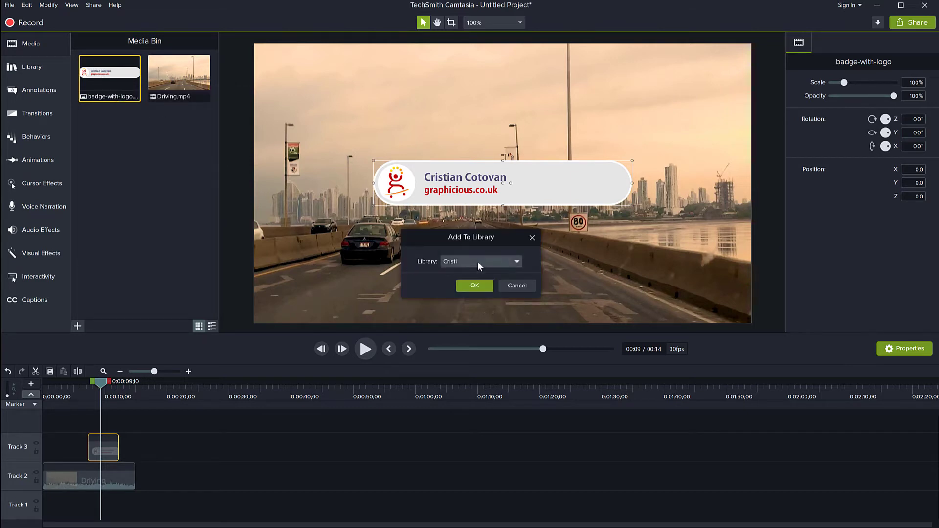
{"action": "mouse_move", "coordinate": [453, 274]}
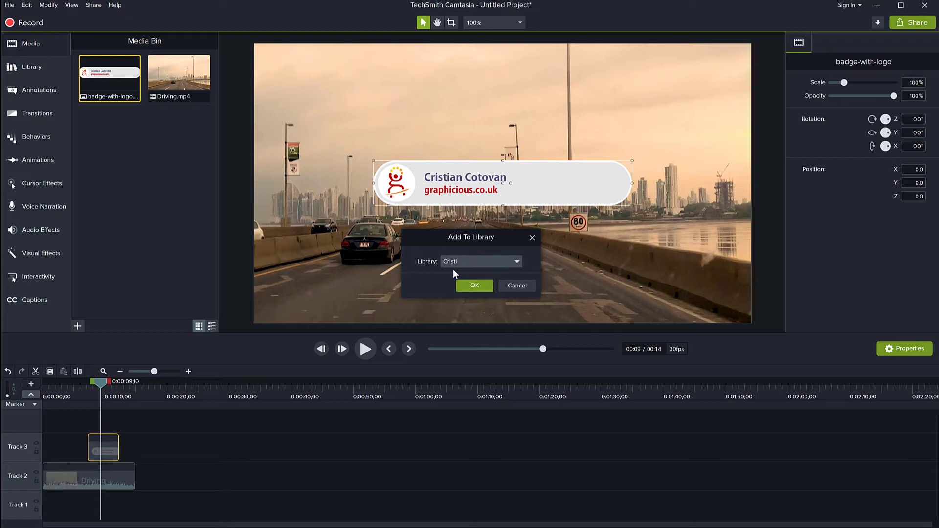
{"action": "left_click", "coordinate": [473, 285]}
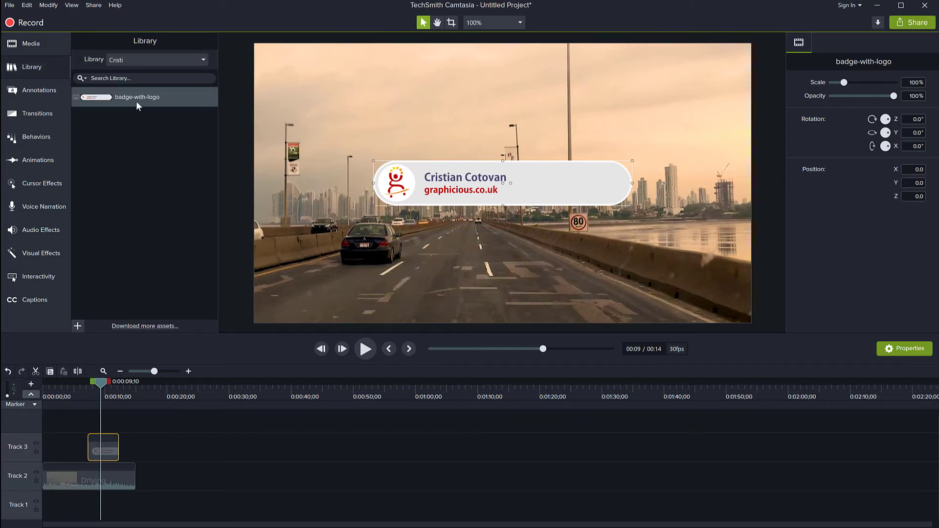
Drag badge-with-logo from Cristi onto Track 3 and extend it across several seconds.
{"action": "right_click", "coordinate": [137, 96]}
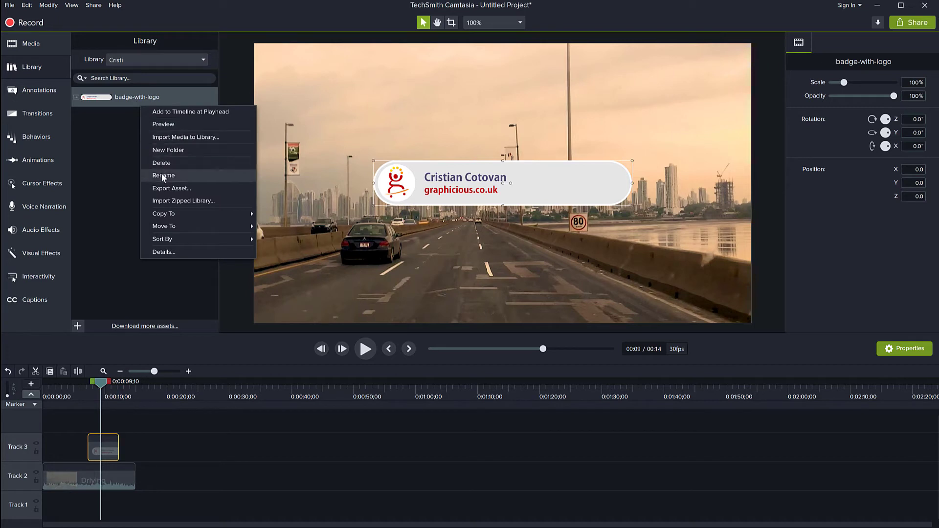
{"action": "mouse_move", "coordinate": [118, 155]}
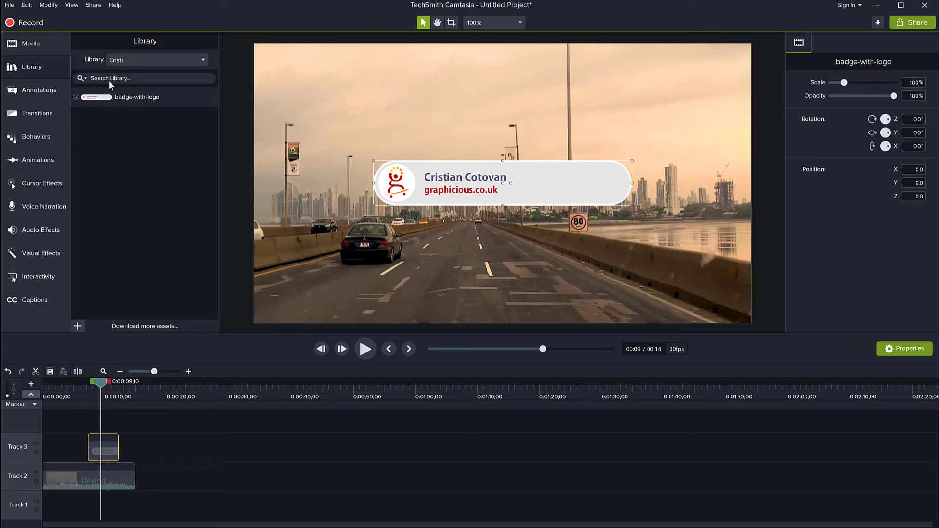
{"action": "mouse_move", "coordinate": [134, 175]}
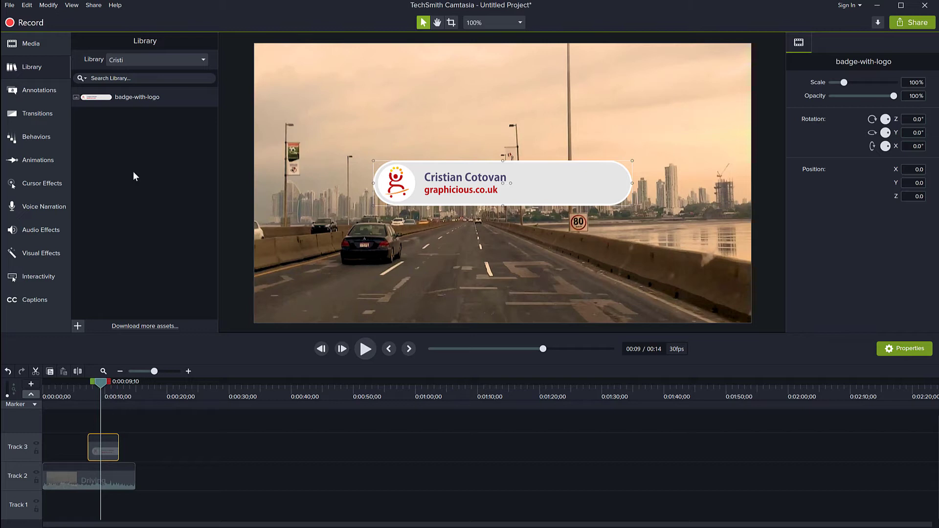
{"action": "mouse_move", "coordinate": [383, 226]}
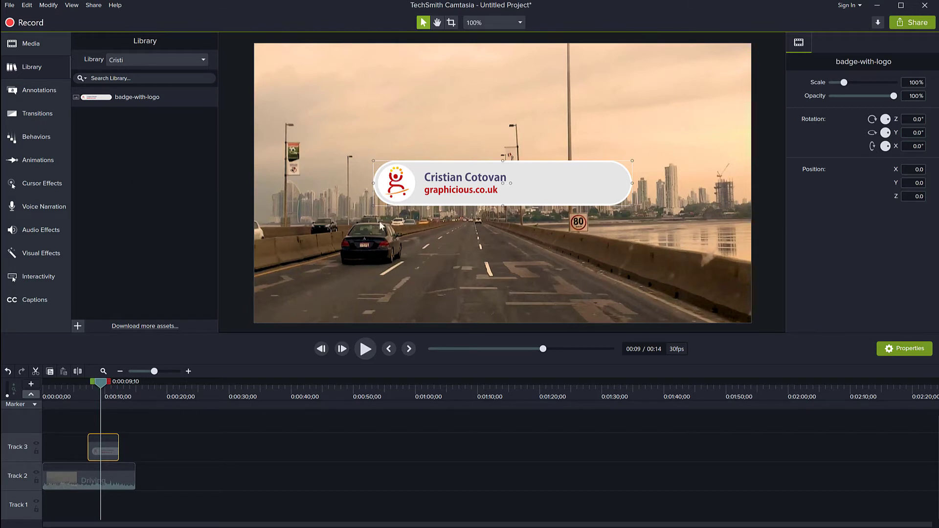
{"action": "mouse_move", "coordinate": [110, 446]}
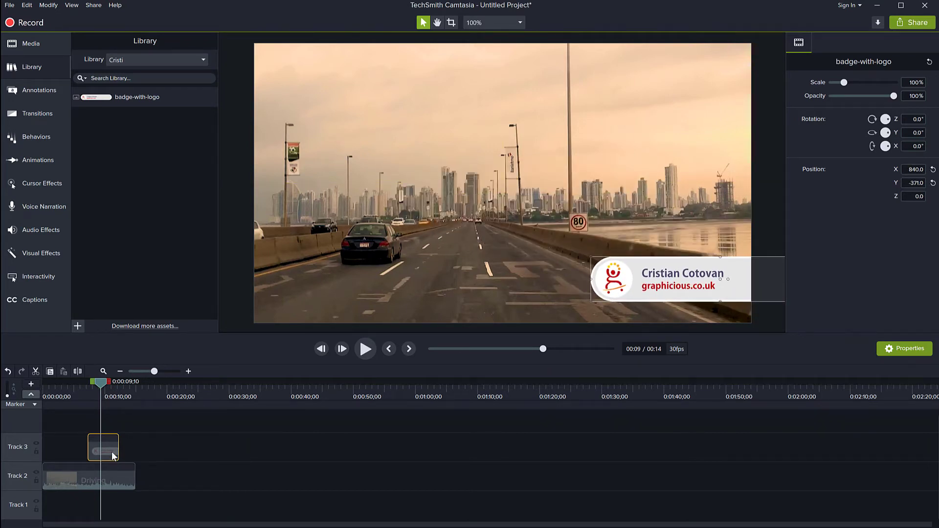
{"action": "mouse_move", "coordinate": [113, 454]}
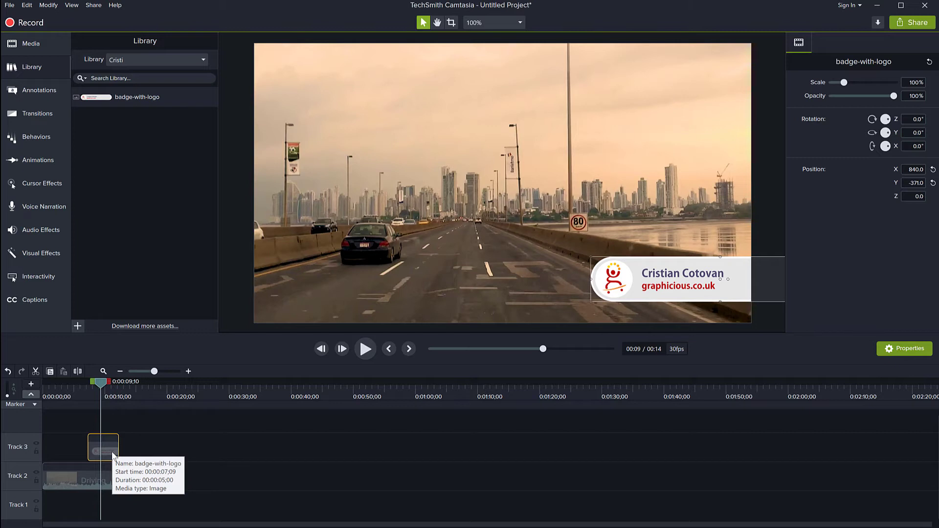
{"action": "mouse_move", "coordinate": [121, 458]}
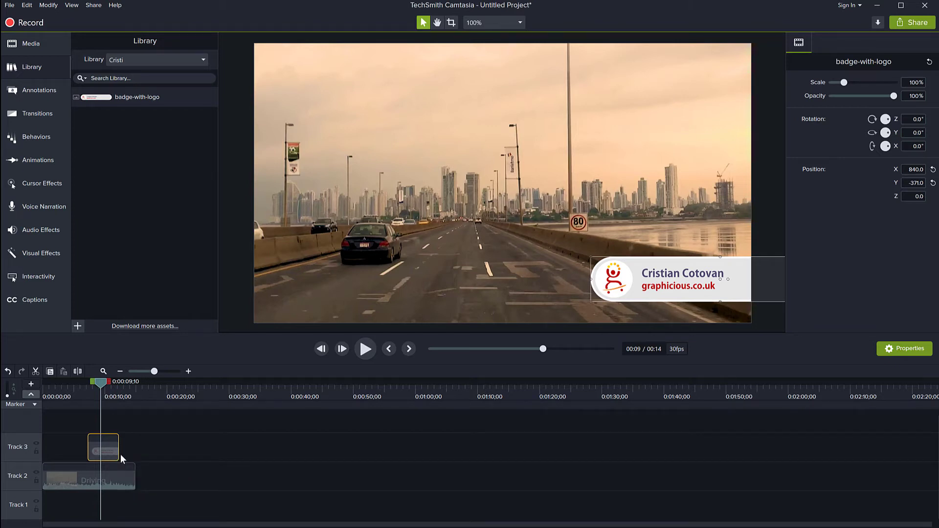
{"action": "mouse_move", "coordinate": [102, 450]}
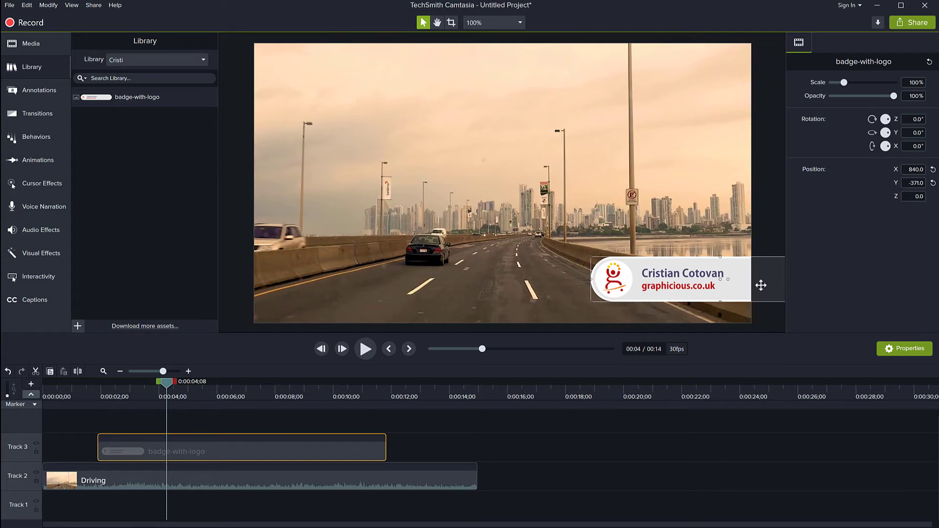
{"action": "mouse_move", "coordinate": [358, 210]}
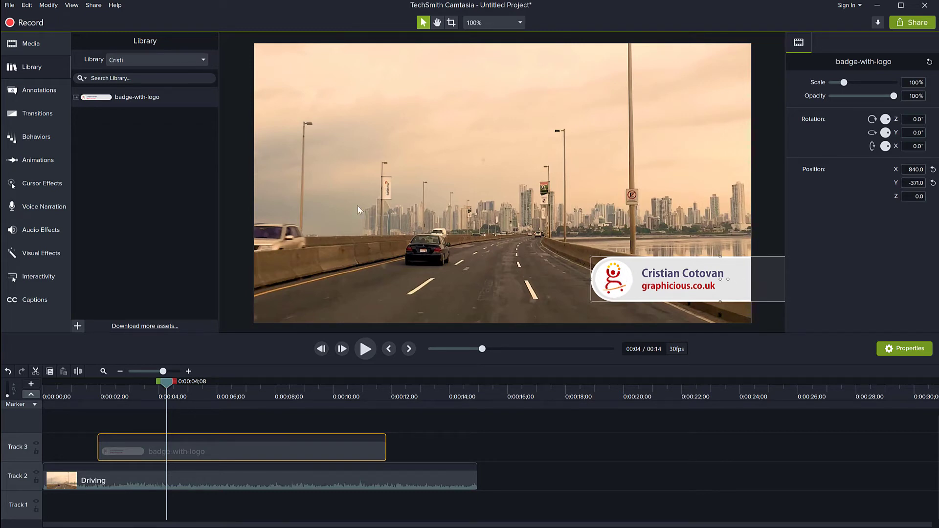
Add slide-in and slide-out preset animations at the badge clip's start and end.
{"action": "left_click", "coordinate": [37, 159]}
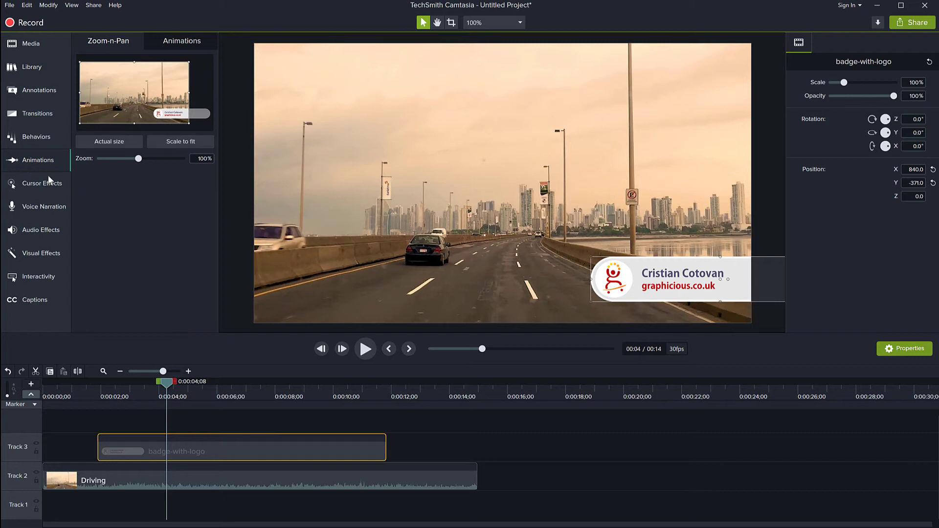
{"action": "mouse_move", "coordinate": [219, 445]}
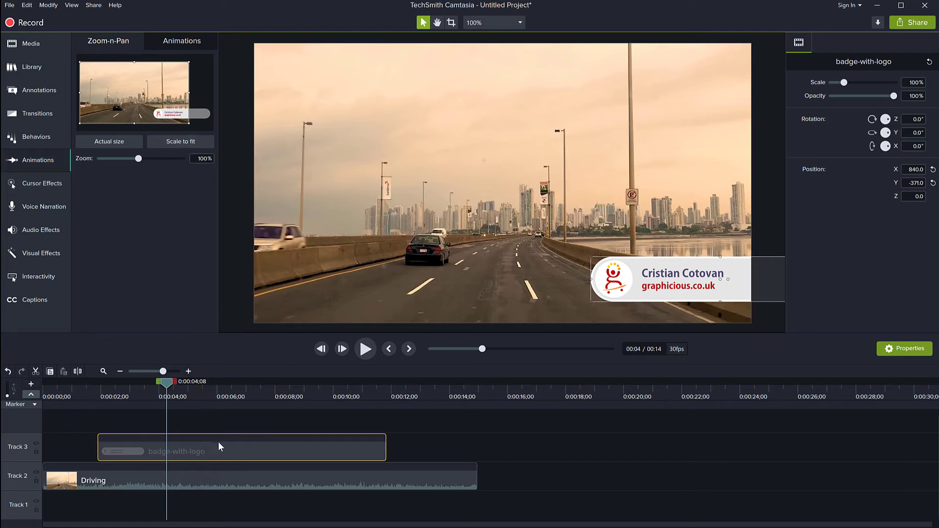
{"action": "left_click", "coordinate": [182, 41]}
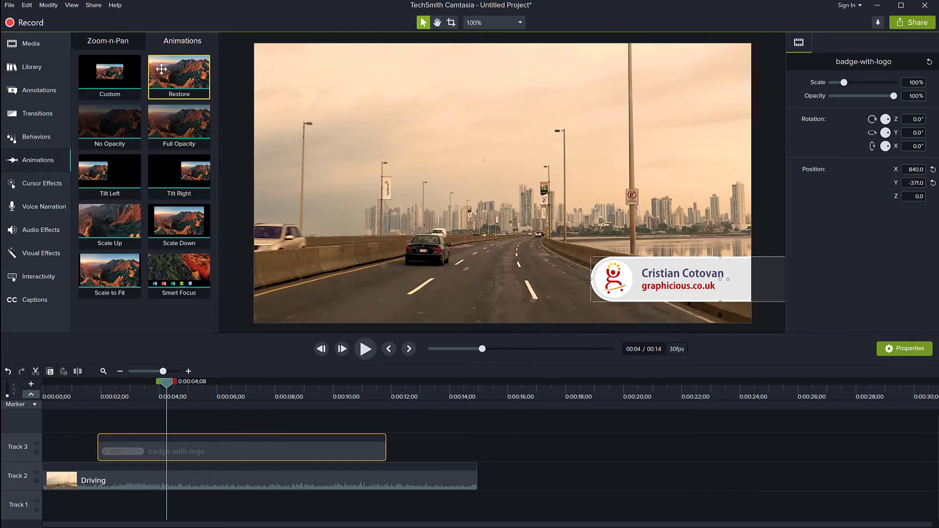
{"action": "left_click", "coordinate": [108, 73]}
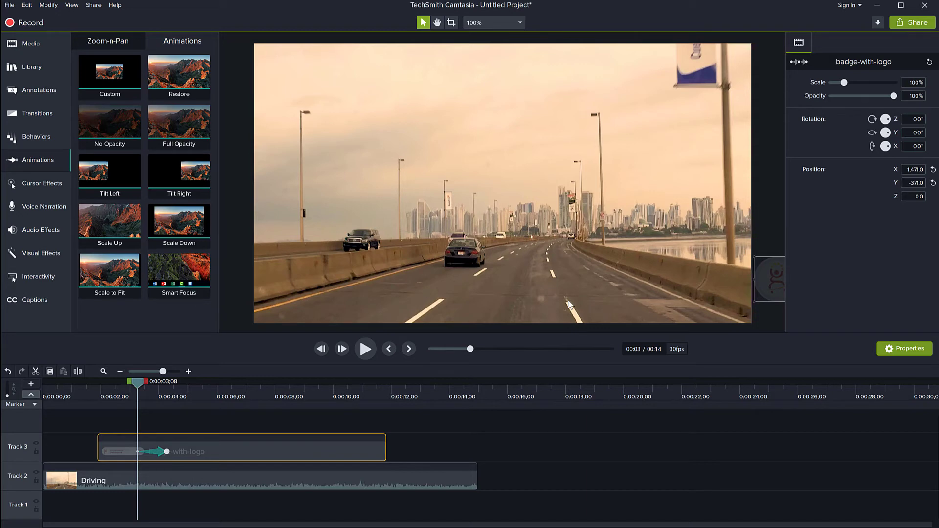
{"action": "left_click", "coordinate": [365, 348]}
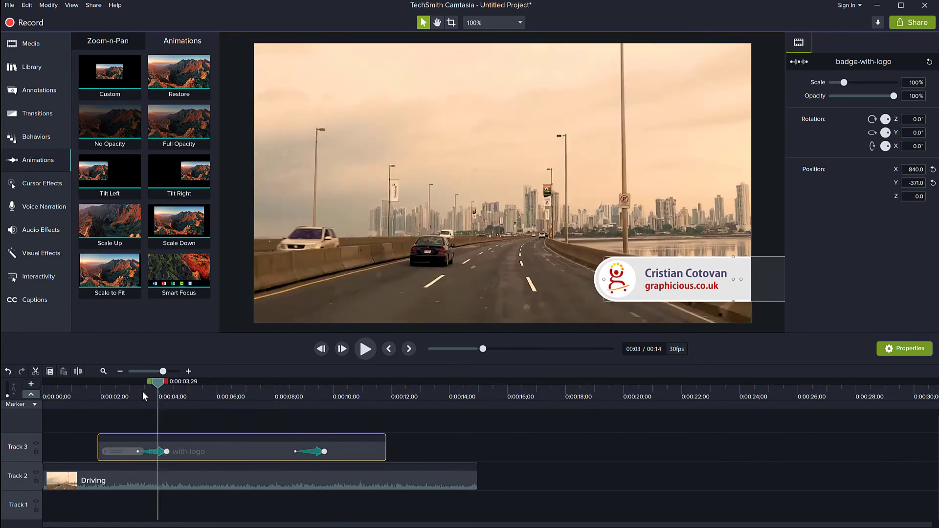
{"action": "left_click", "coordinate": [364, 348]}
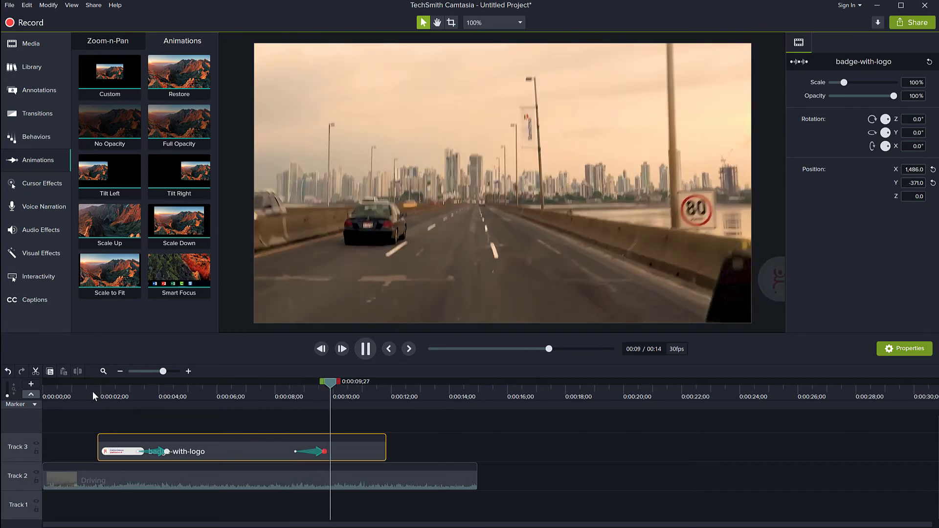
{"action": "left_click", "coordinate": [365, 348]}
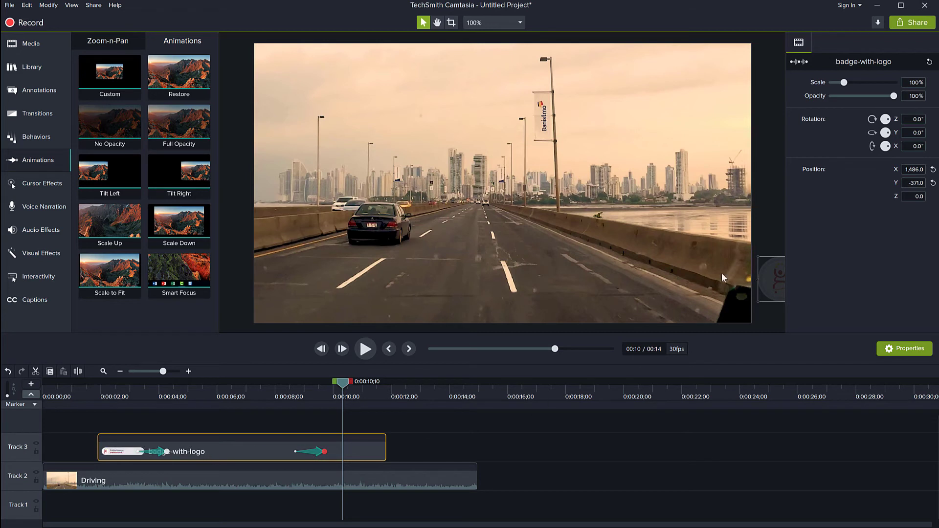
{"action": "mouse_move", "coordinate": [343, 417]}
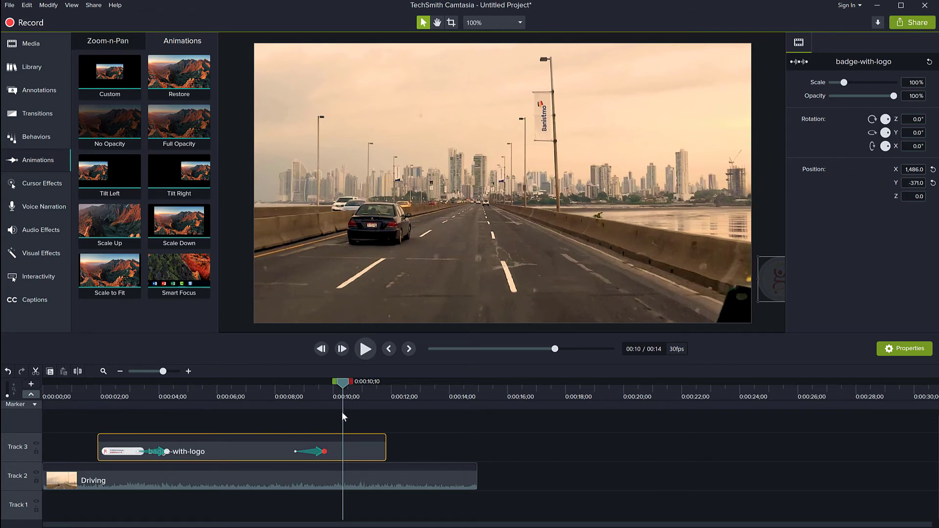
{"action": "mouse_move", "coordinate": [346, 391]}
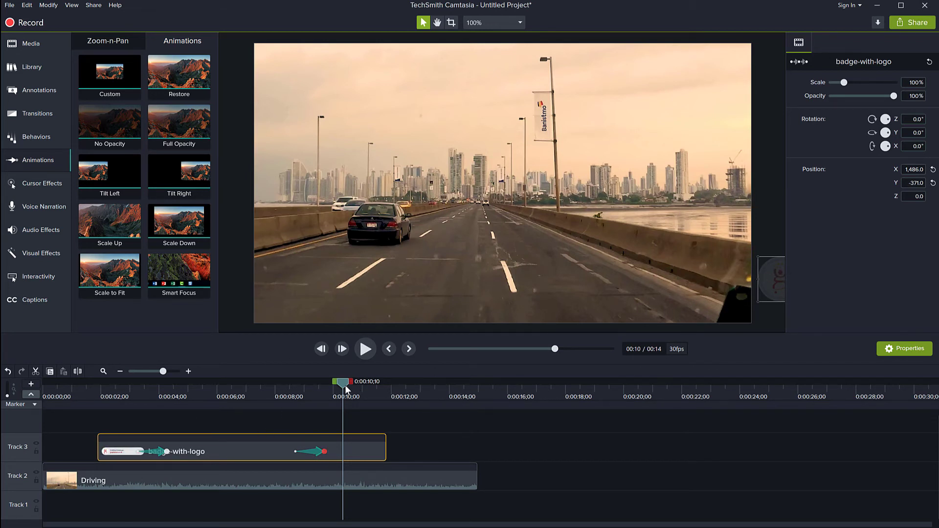
Save the badge clip to Cristi as 'Animated badge with logo'.
{"action": "right_click", "coordinate": [237, 452]}
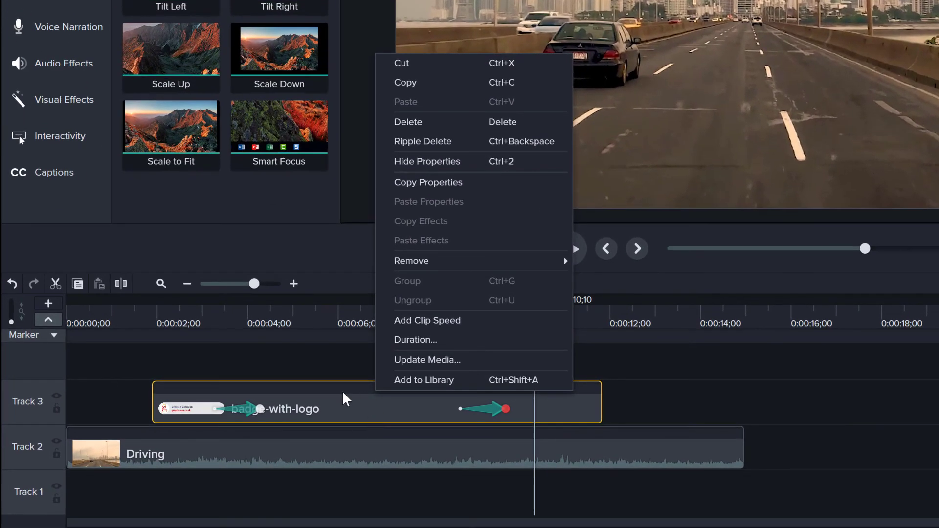
{"action": "mouse_move", "coordinate": [485, 425]}
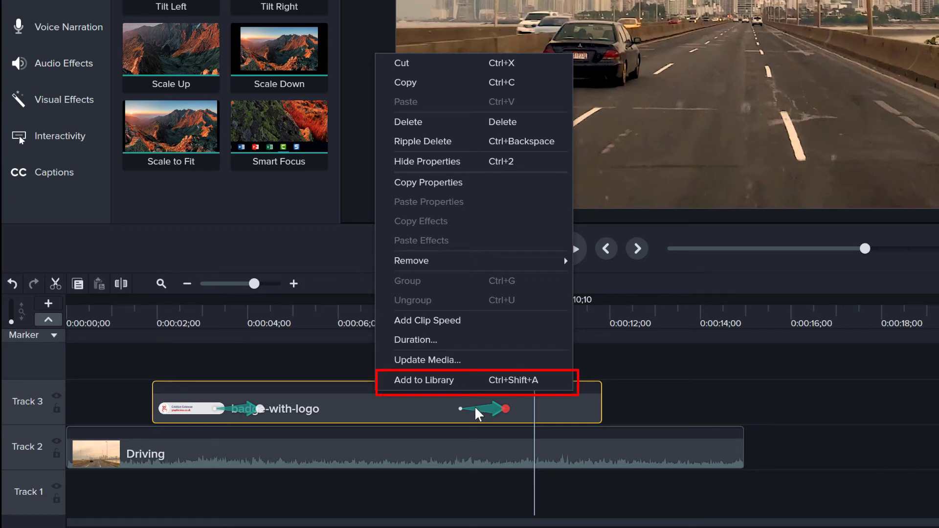
{"action": "mouse_move", "coordinate": [435, 387]}
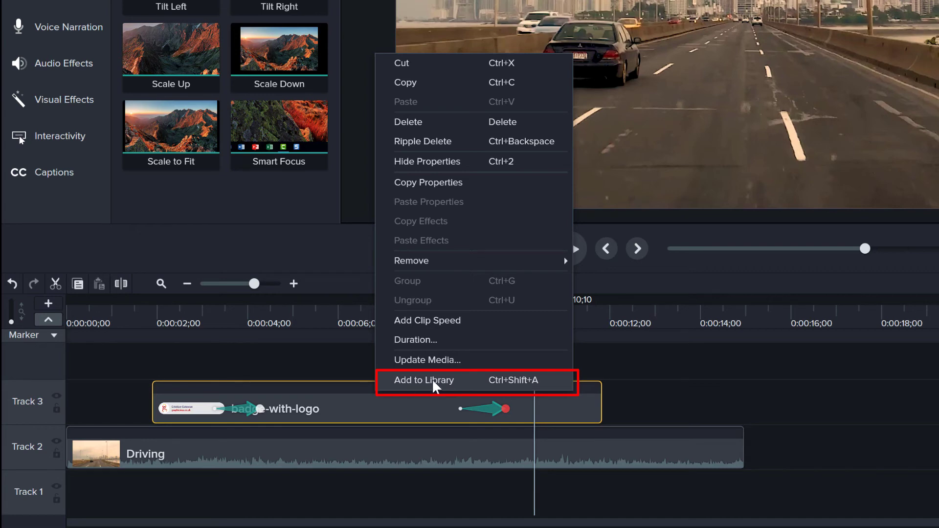
{"action": "left_click", "coordinate": [424, 380]}
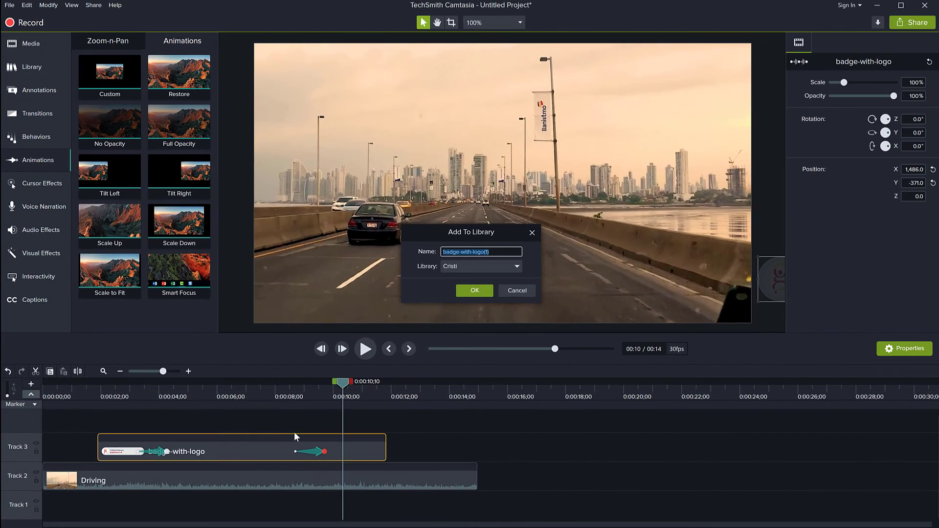
{"action": "type", "text": "A"}
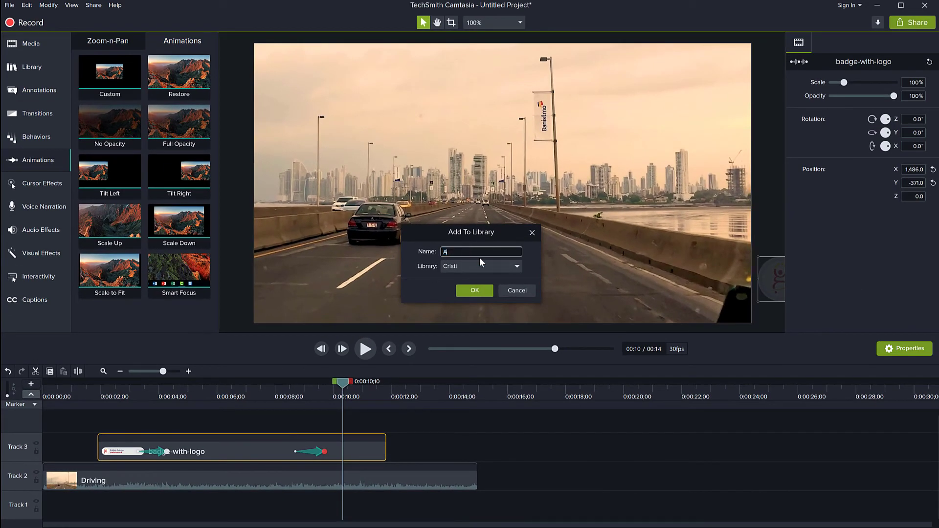
{"action": "type", "text": "Animated b"}
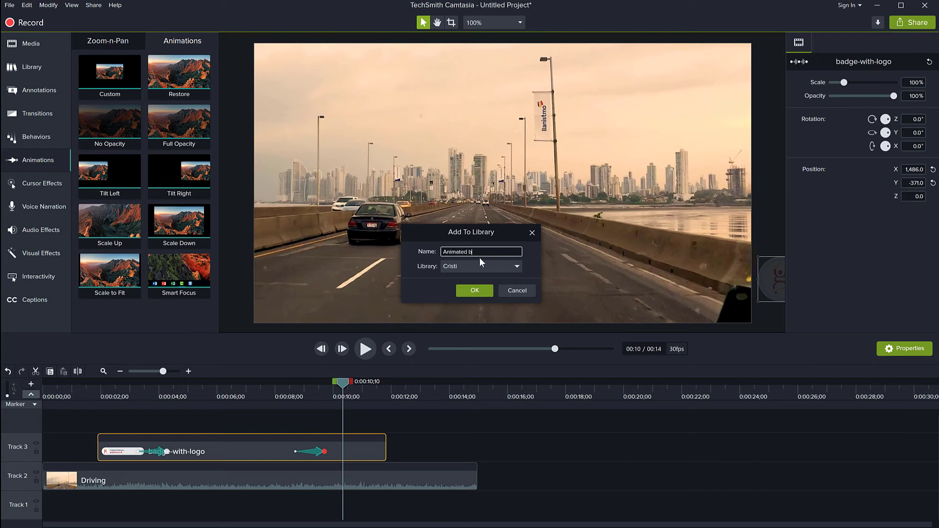
{"action": "type", "text": "adge with logo"}
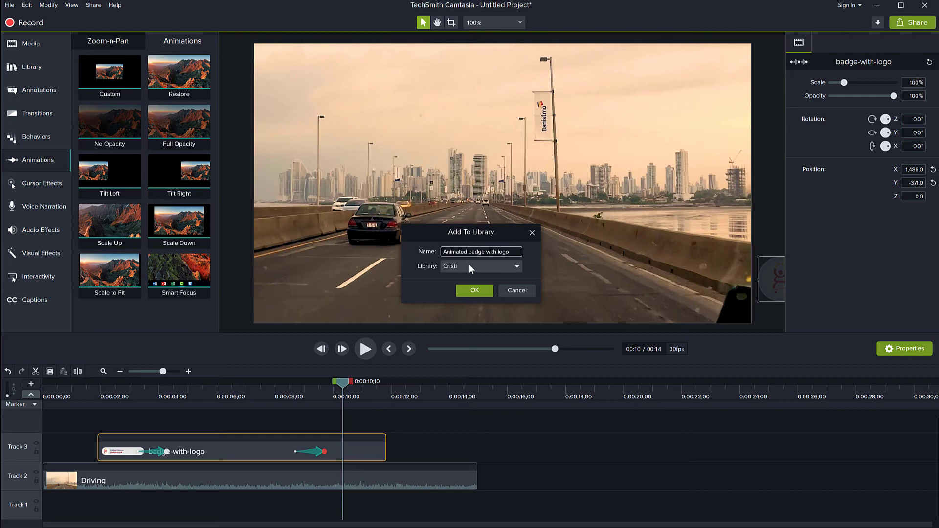
{"action": "mouse_move", "coordinate": [456, 287]}
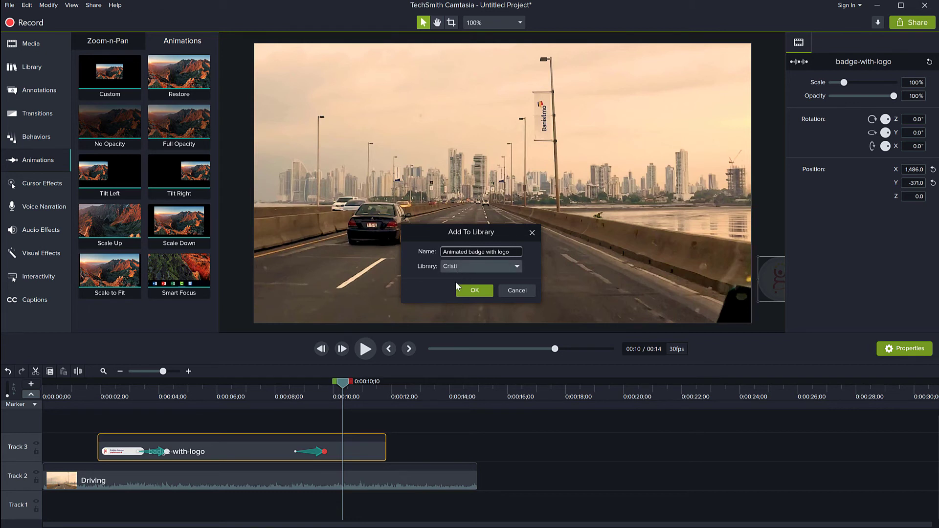
{"action": "left_click", "coordinate": [474, 291]}
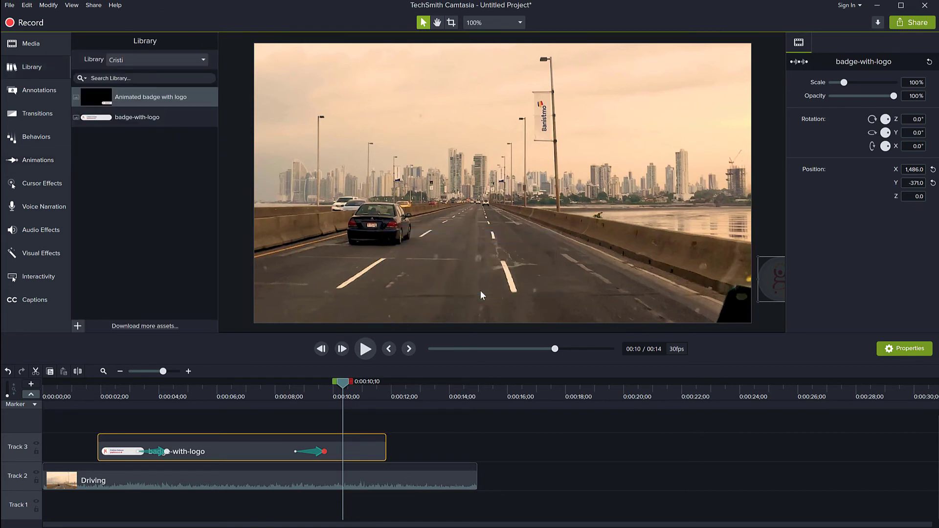
Start a new project, import Driving.mp4 onto Track 1, and show the Cristi library.
{"action": "left_click", "coordinate": [9, 5]}
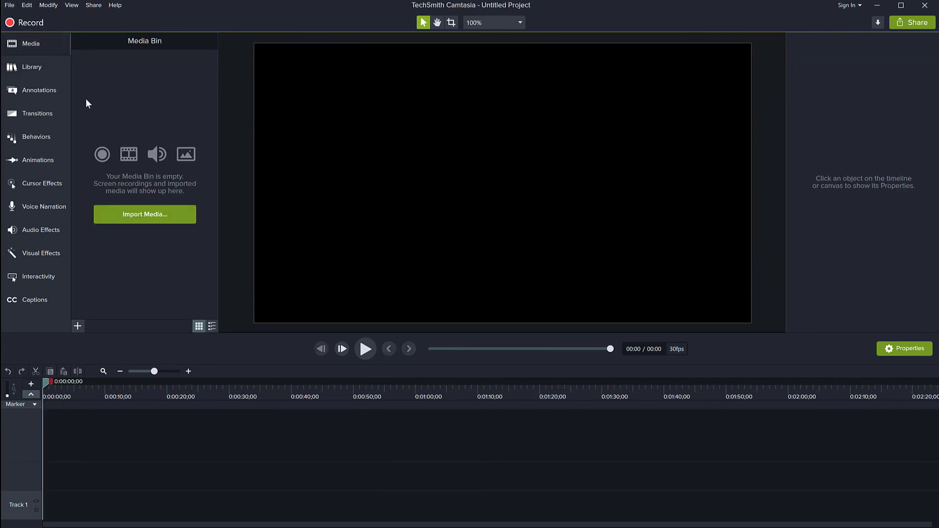
{"action": "left_click", "coordinate": [145, 214]}
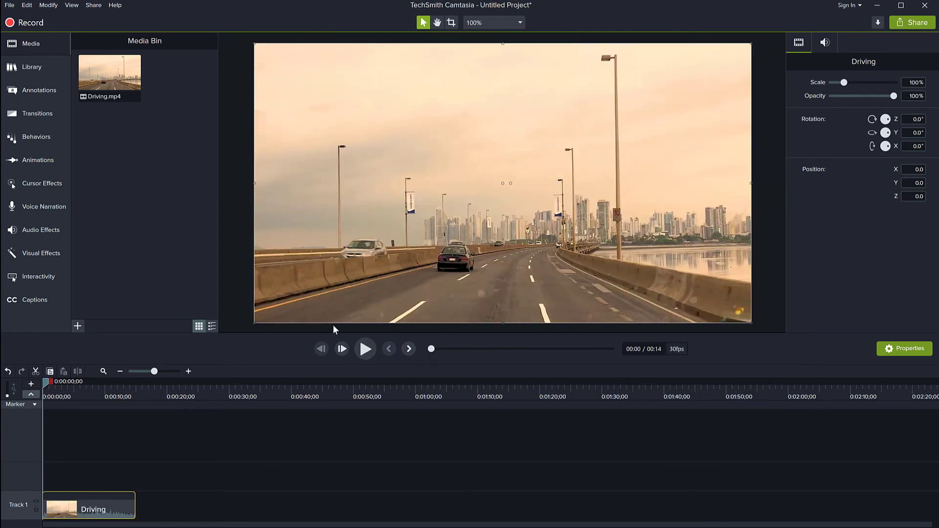
{"action": "mouse_move", "coordinate": [197, 182]}
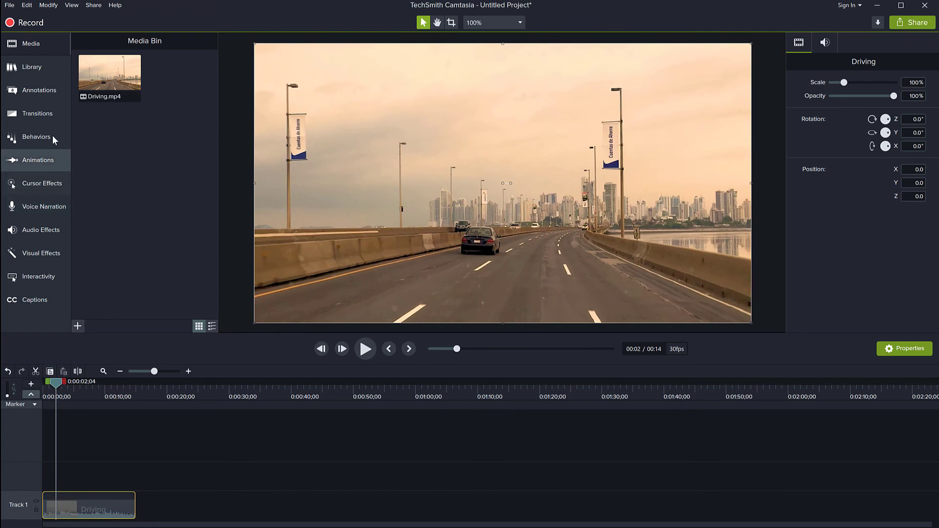
{"action": "left_click", "coordinate": [32, 66]}
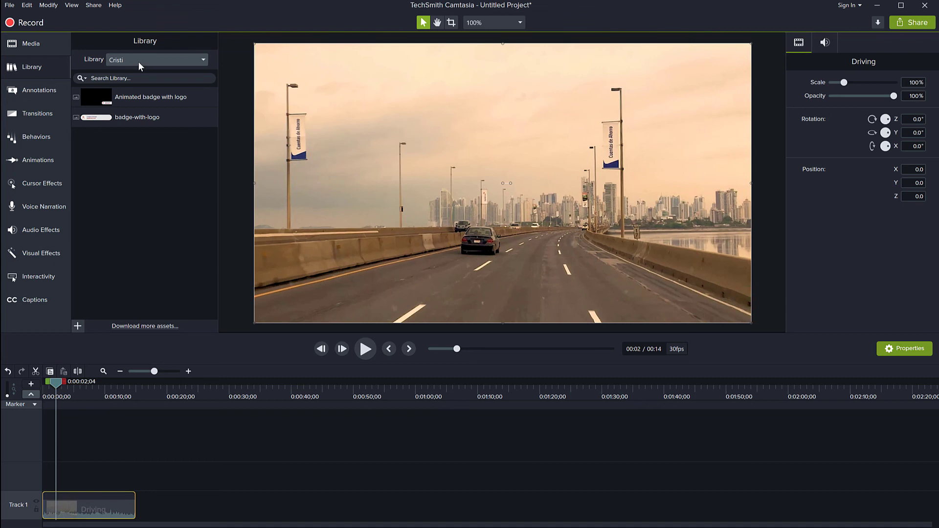
{"action": "mouse_move", "coordinate": [132, 102]}
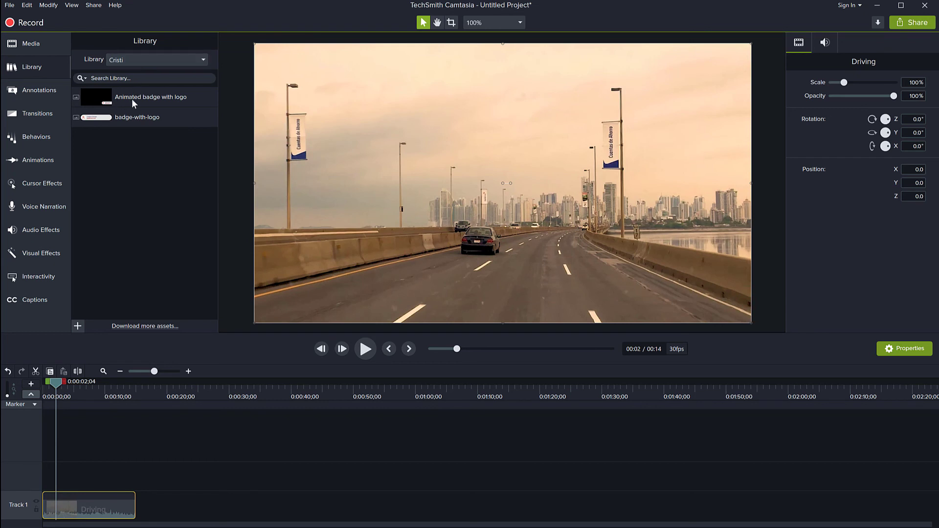
{"action": "mouse_move", "coordinate": [150, 98]}
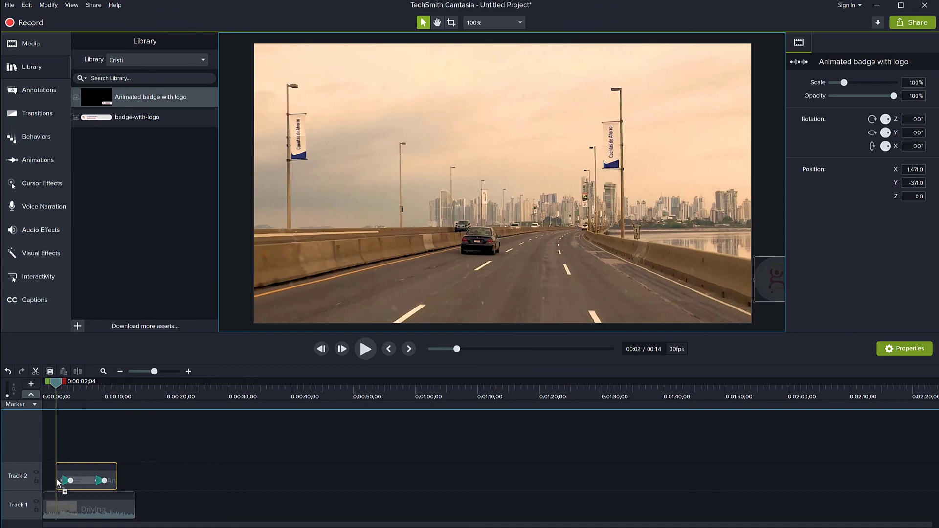
Play the project to preview the Animated badge with logo over the Driving clip, then pause.
{"action": "left_click", "coordinate": [365, 348]}
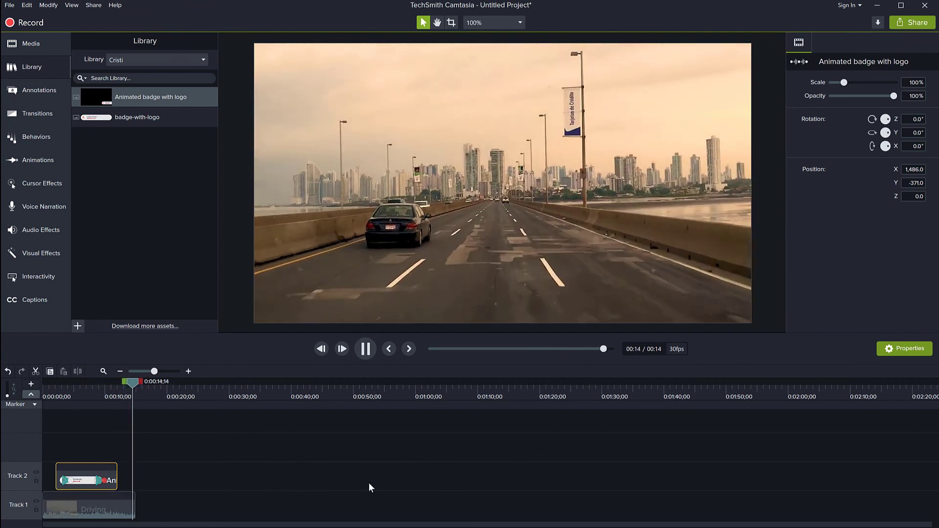
{"action": "left_click", "coordinate": [365, 348]}
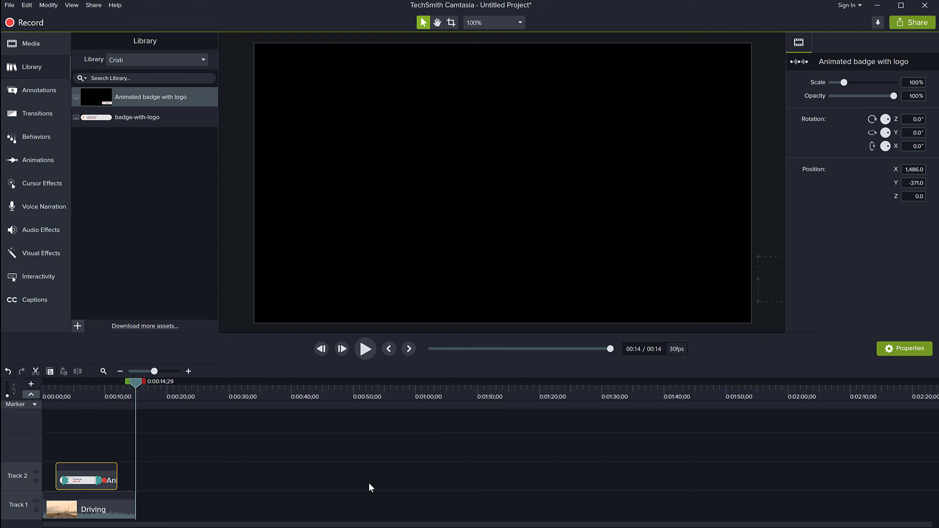